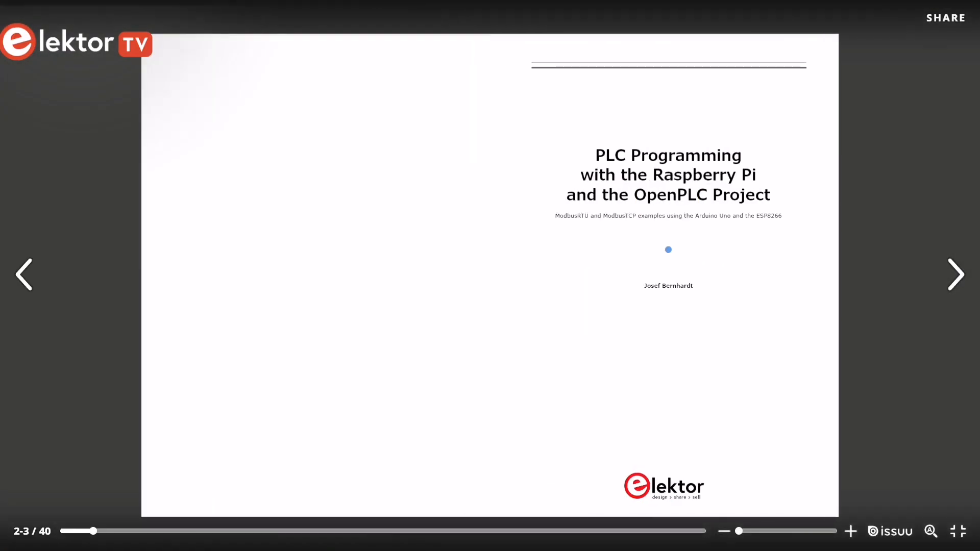
Step: Flip forward twice from the title page past the contents to the Introduction spread
{"action": "left_click", "coordinate": [956, 275]}
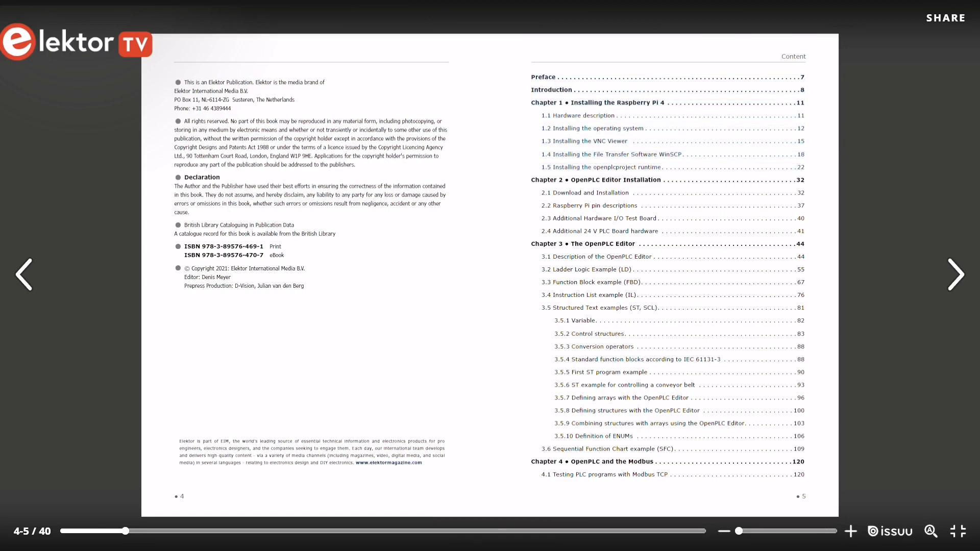
{"action": "left_click", "coordinate": [956, 275]}
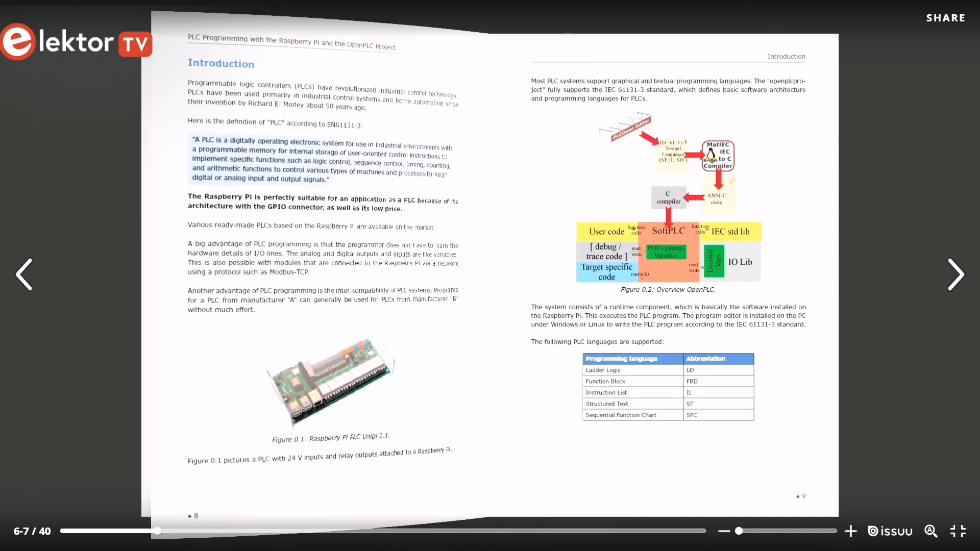
Step: Advance from the Introduction to pages 10–11 where Chapter 1, Installing the Raspberry Pi 4, starts
{"action": "left_click", "coordinate": [956, 275]}
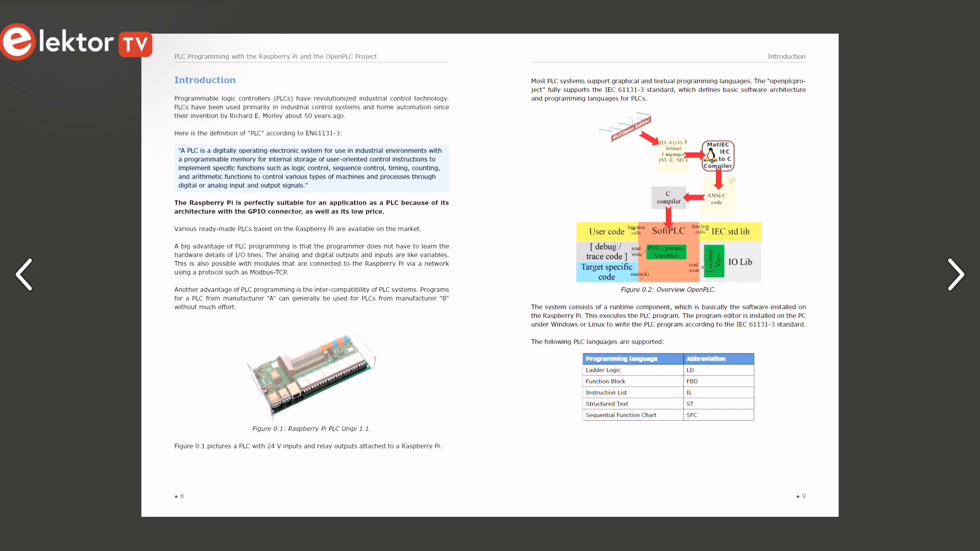
{"action": "left_click", "coordinate": [956, 275]}
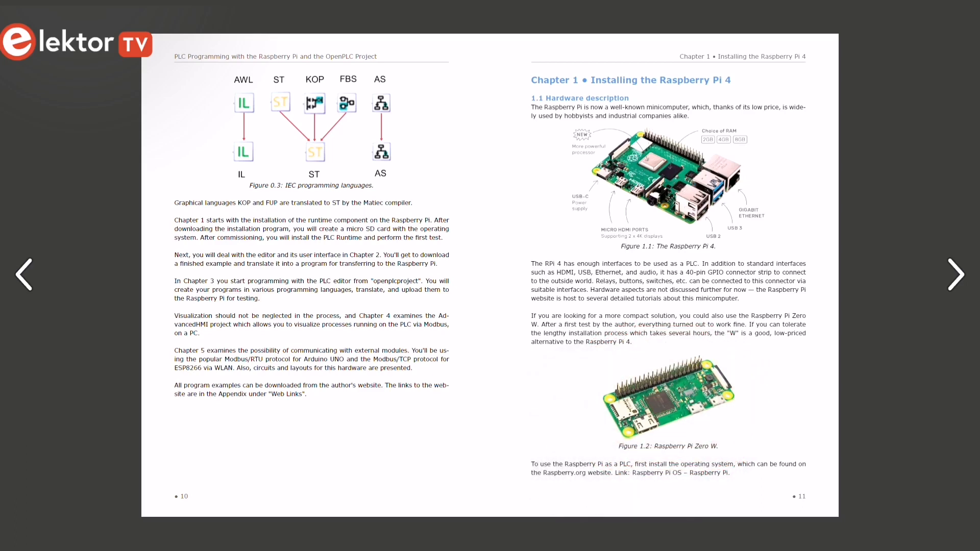
Step: Page through Chapter 1's installation pages 12–23 to the OpenPLC runtime section, then go back to the contents spread
{"action": "left_click", "coordinate": [956, 275]}
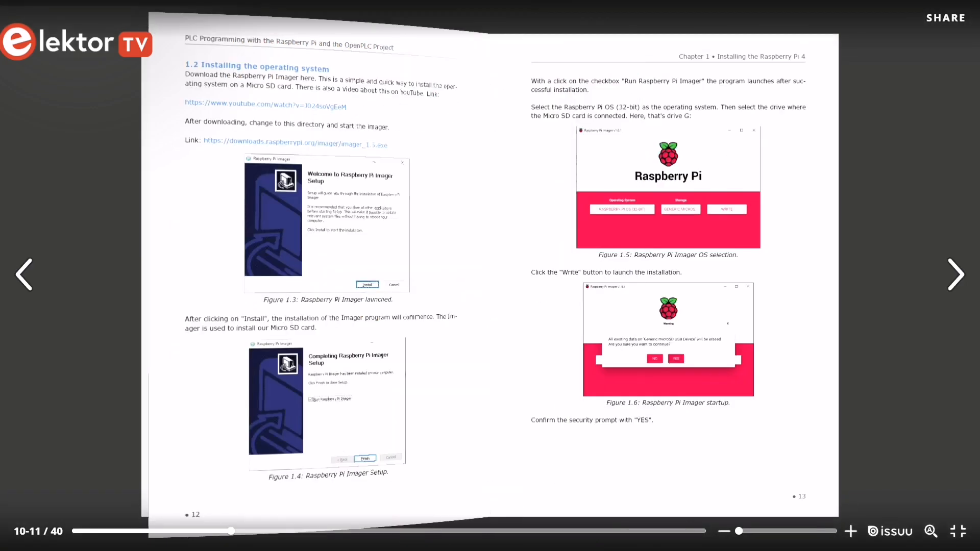
{"action": "left_click", "coordinate": [955, 275]}
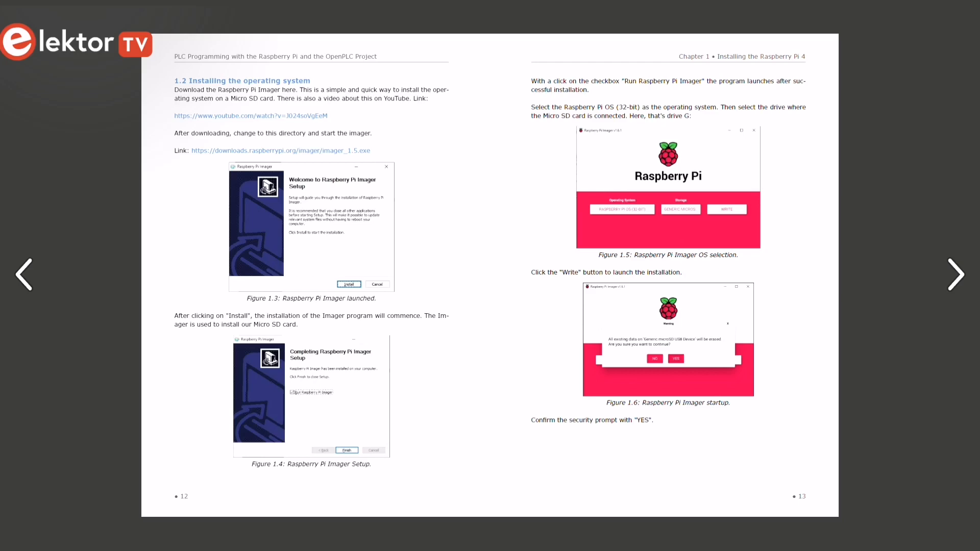
{"action": "left_click", "coordinate": [956, 274]}
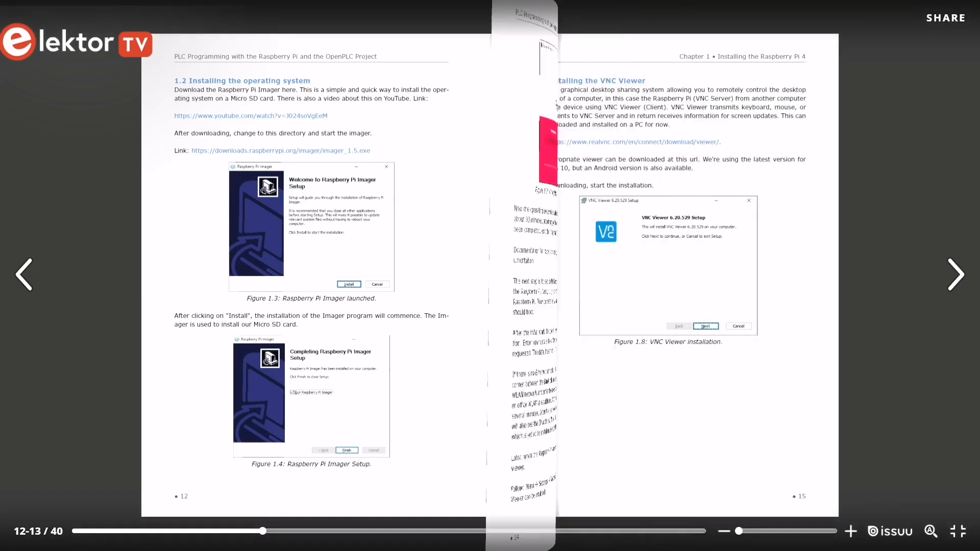
{"action": "left_click", "coordinate": [955, 274]}
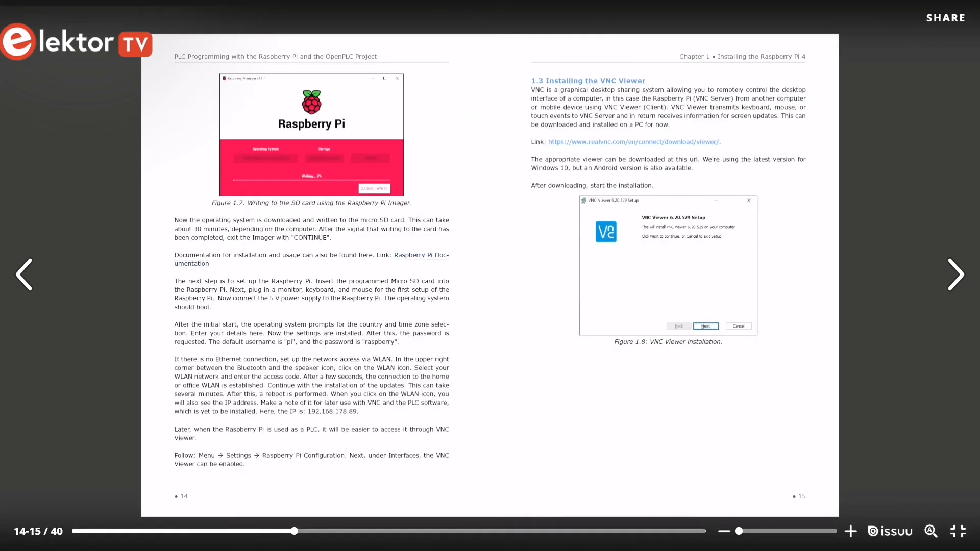
{"action": "left_click", "coordinate": [956, 275]}
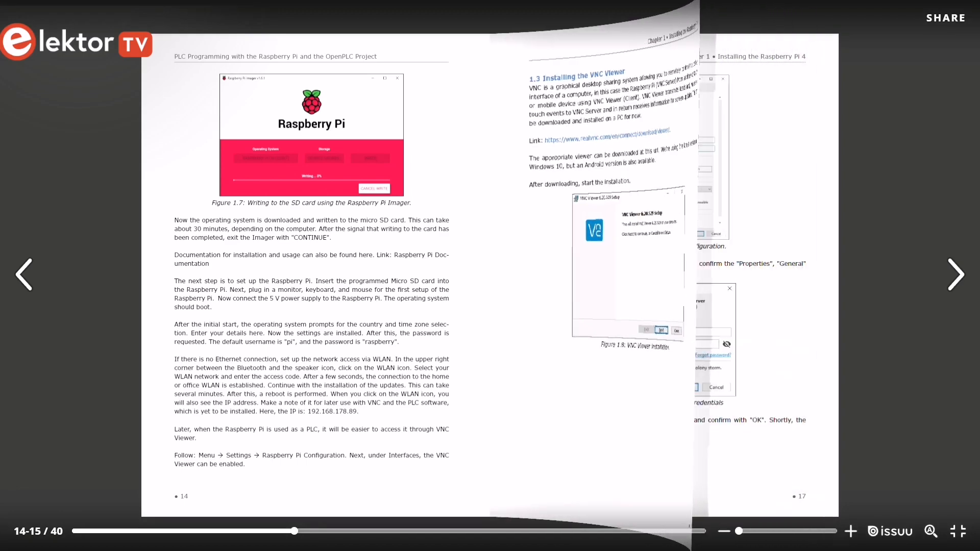
{"action": "left_click", "coordinate": [956, 275]}
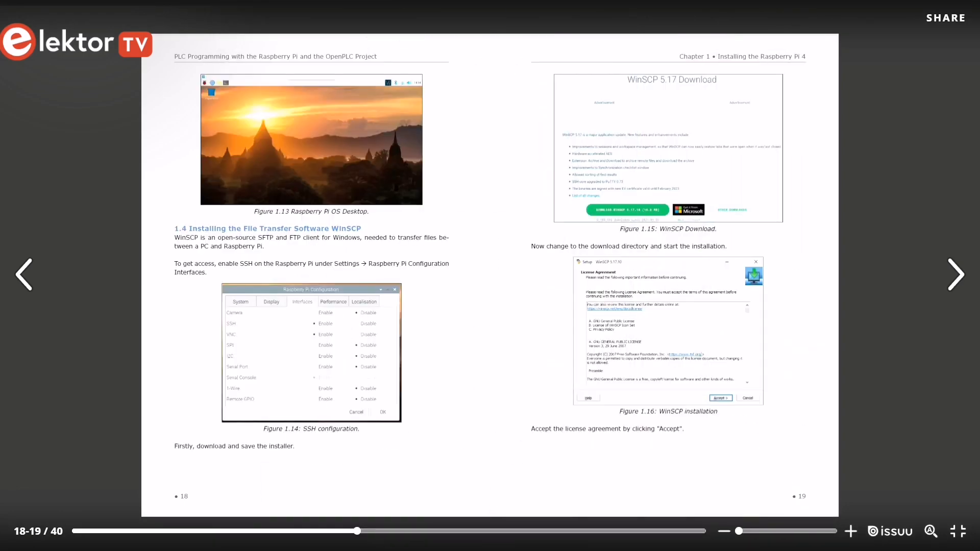
{"action": "left_click", "coordinate": [956, 274]}
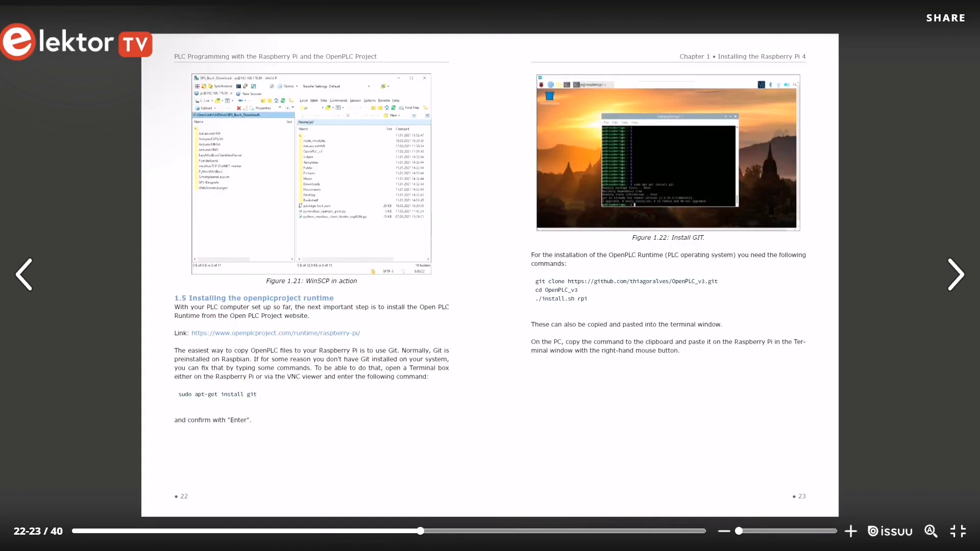
{"action": "mouse_move", "coordinate": [174, 306]}
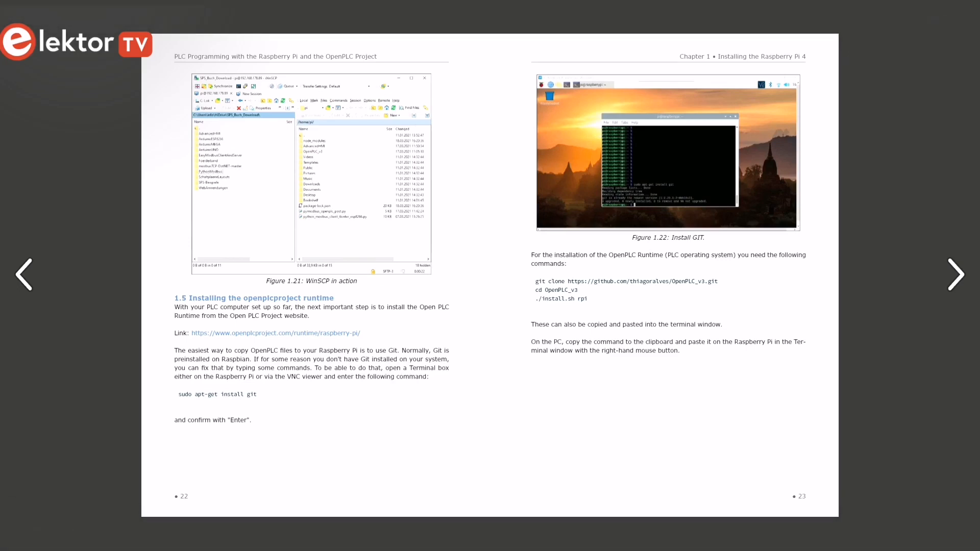
{"action": "left_click", "coordinate": [24, 274]}
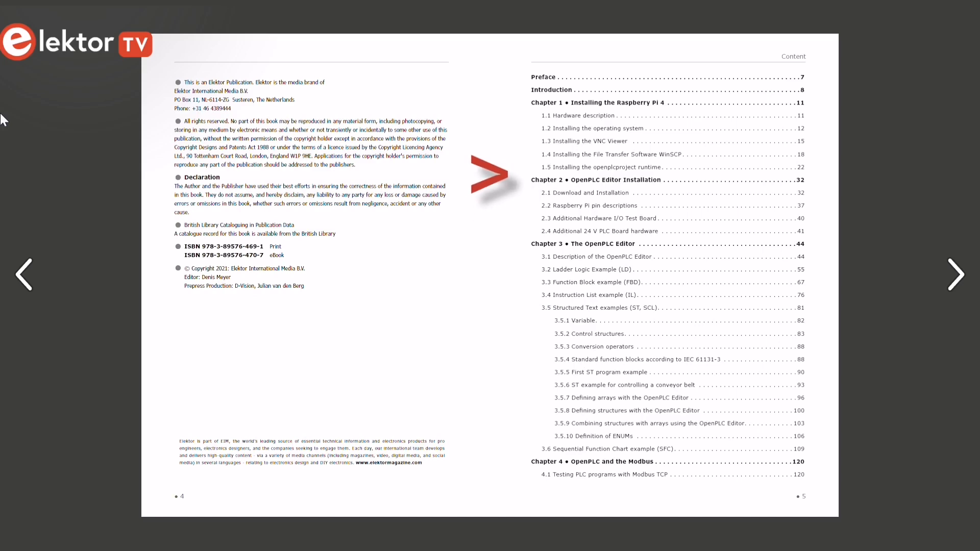
{"action": "left_click", "coordinate": [956, 275]}
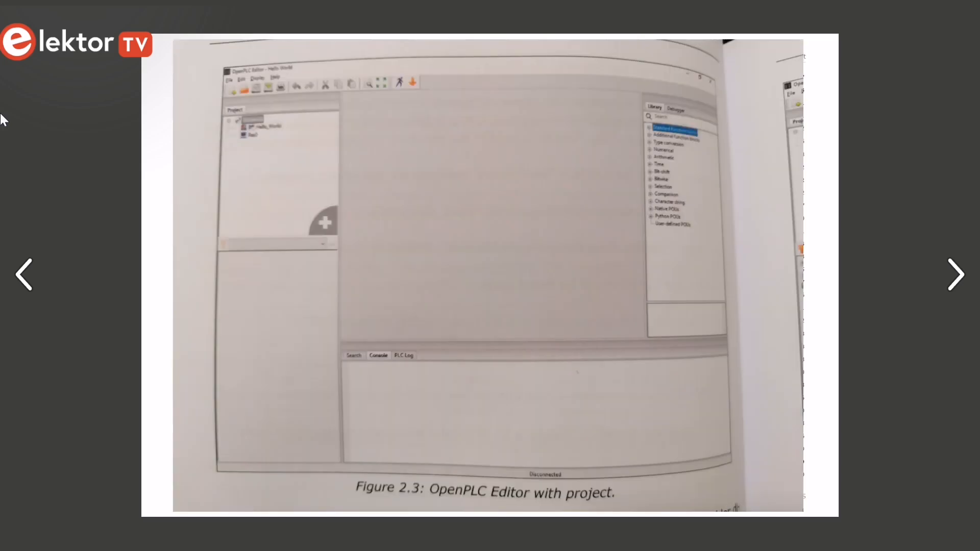
{"action": "left_click", "coordinate": [23, 275]}
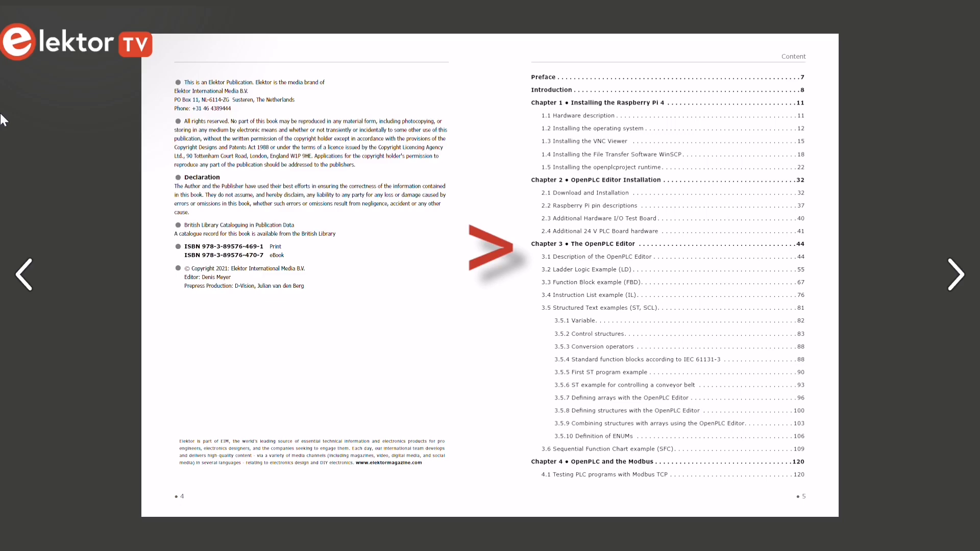
{"action": "left_click", "coordinate": [955, 274]}
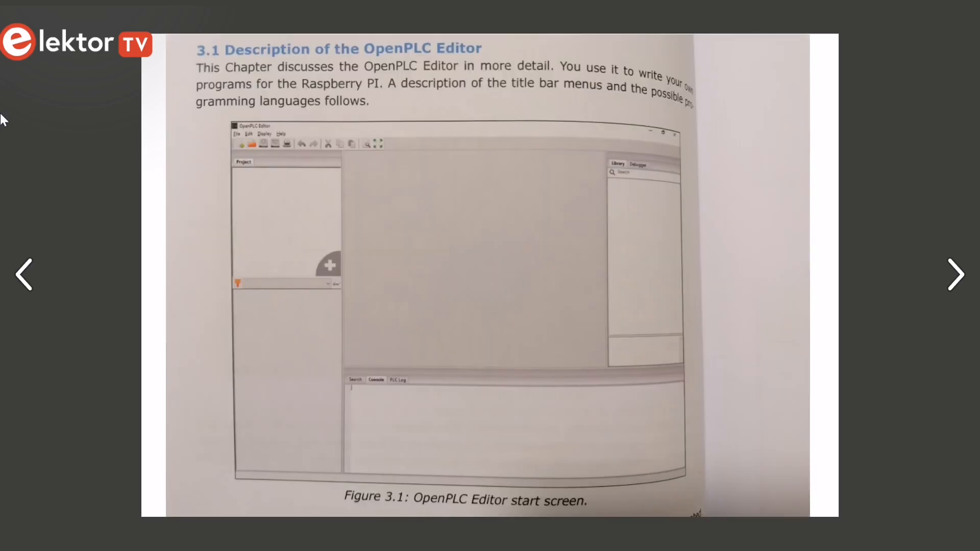
{"action": "left_click", "coordinate": [24, 275]}
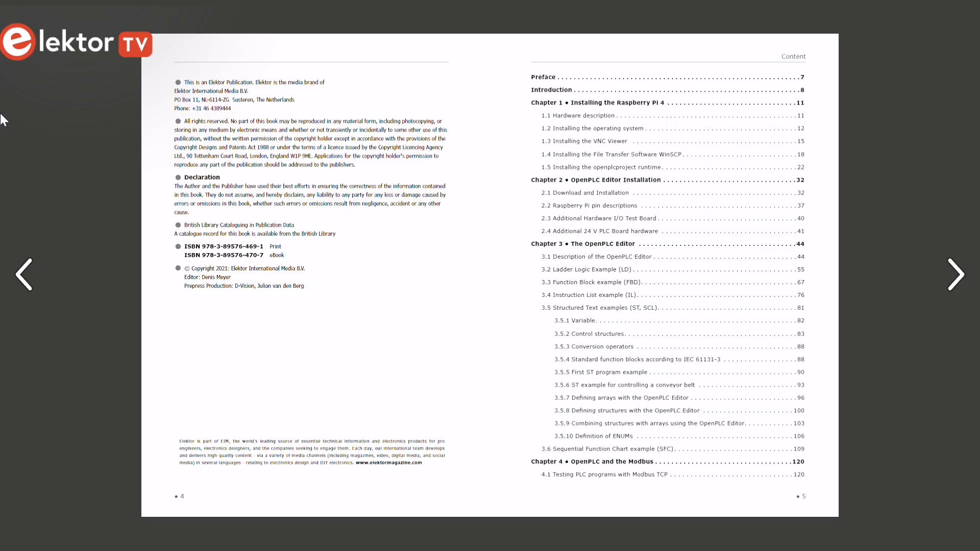
{"action": "left_click", "coordinate": [956, 275]}
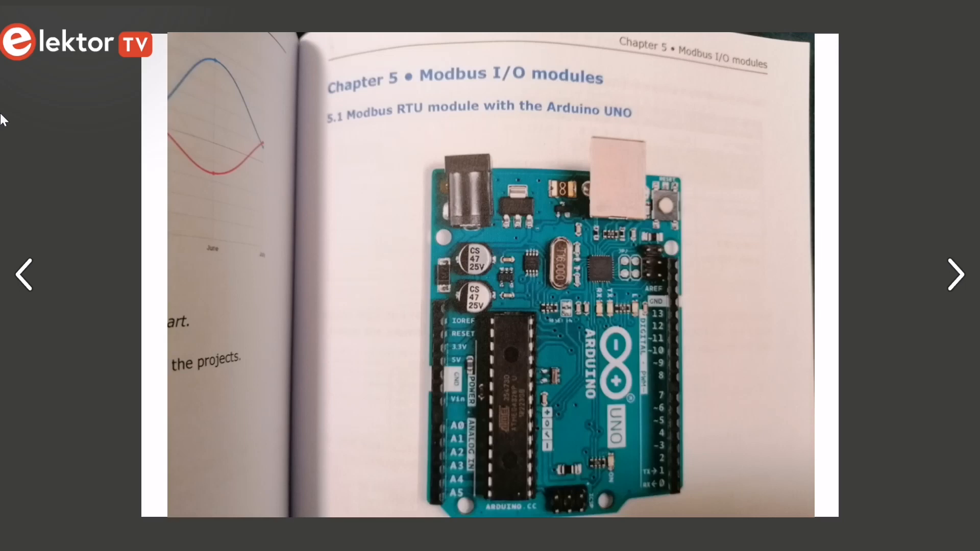
{"action": "left_click", "coordinate": [23, 275]}
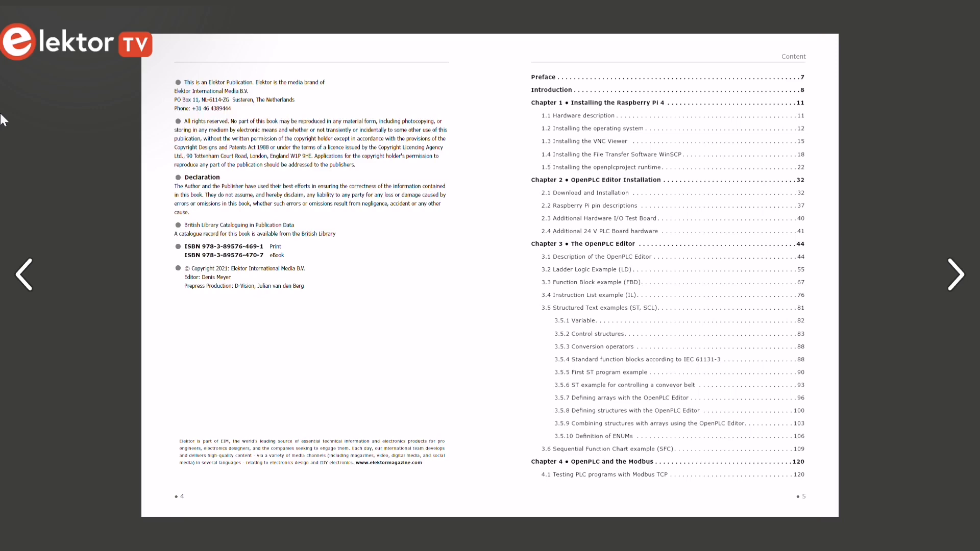